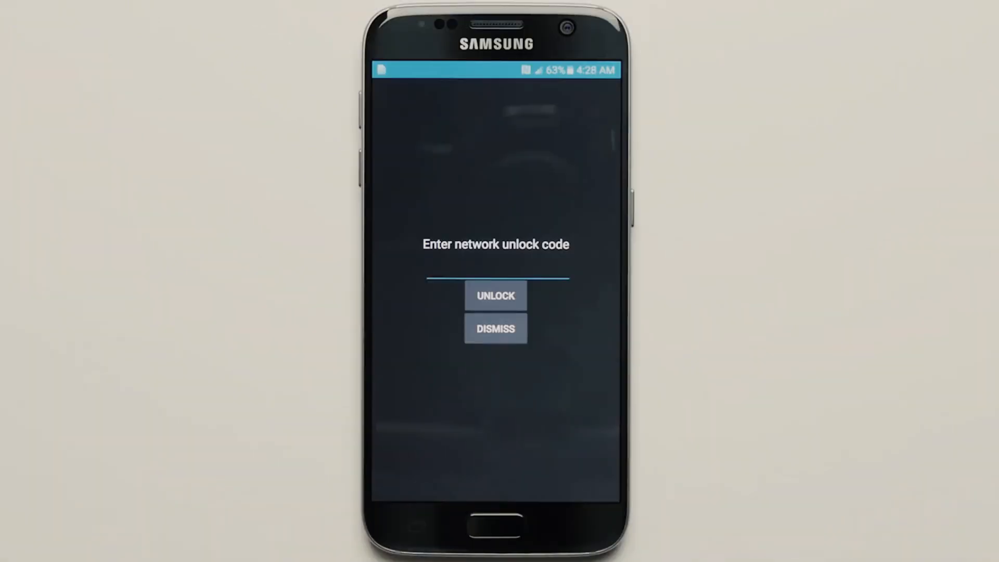
# - Enter the network unlock code on the Samsung prompt and submit it with UNLOCK
pyautogui.click(452, 474)
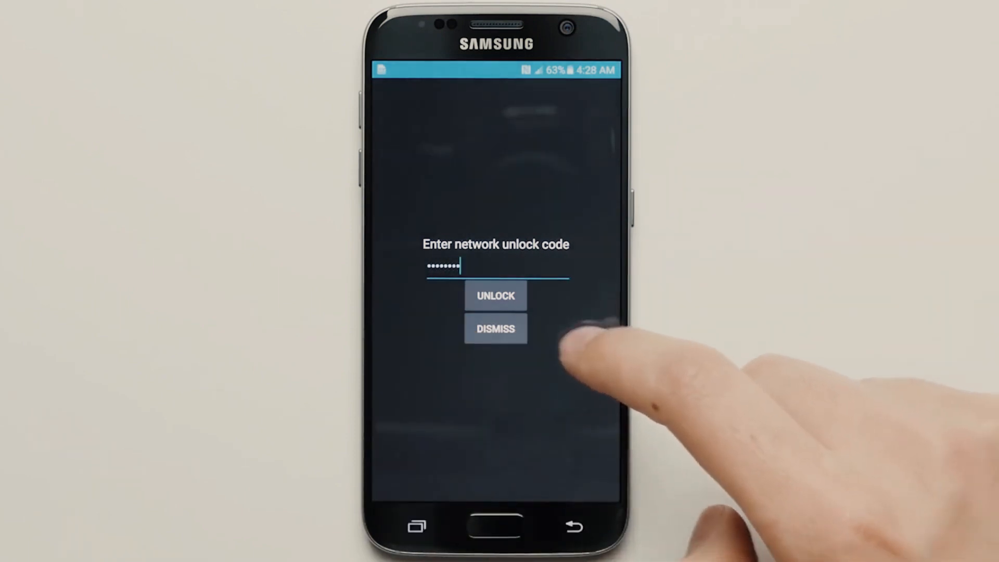
pyautogui.click(495, 295)
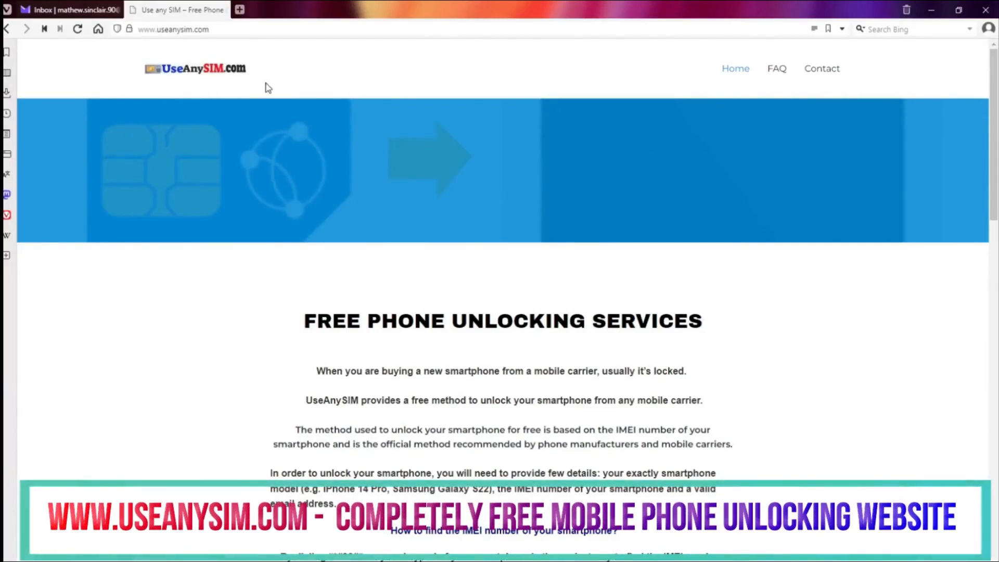
# - Reach the Submit Form section with Phone Model, IMEI and Email fields on useanysim.com
pyautogui.scroll(-3)
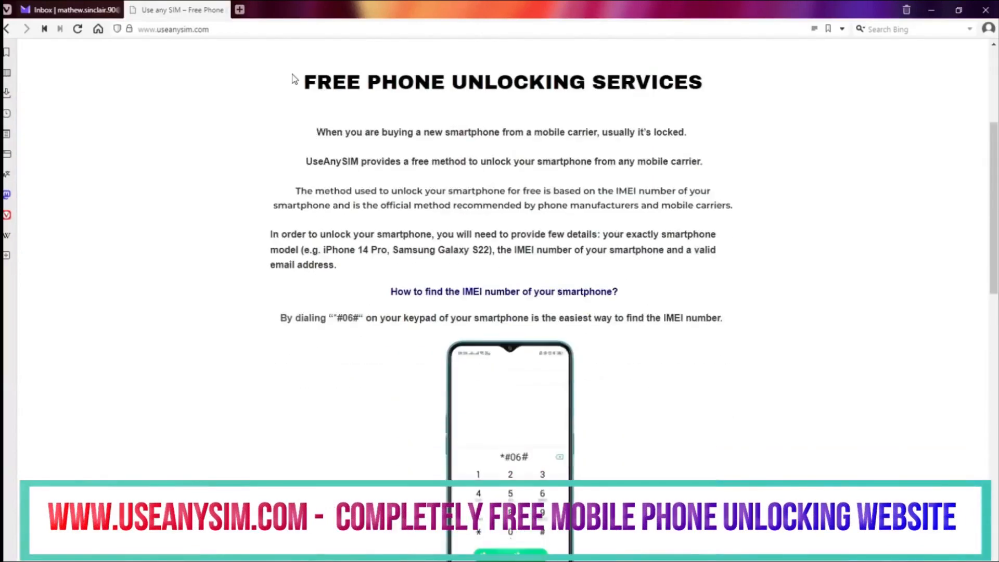
pyautogui.scroll(-3)
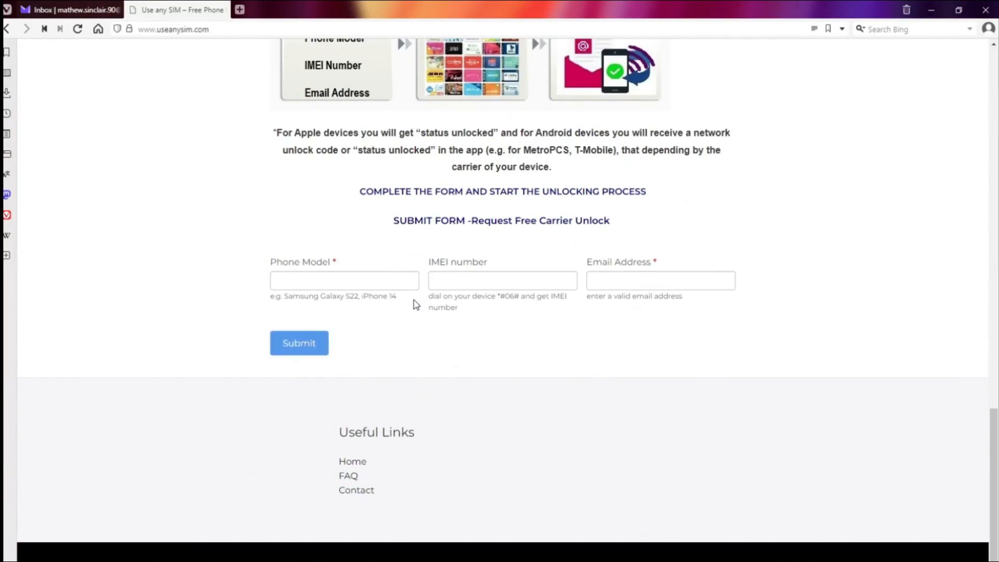
pyautogui.tripleClick(332, 296)
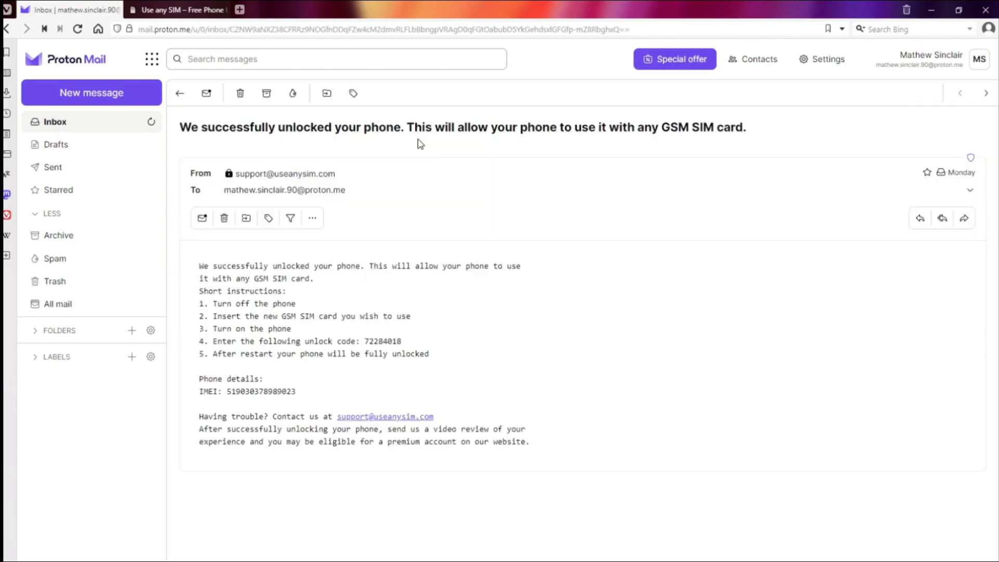
pyautogui.moveTo(399, 143)
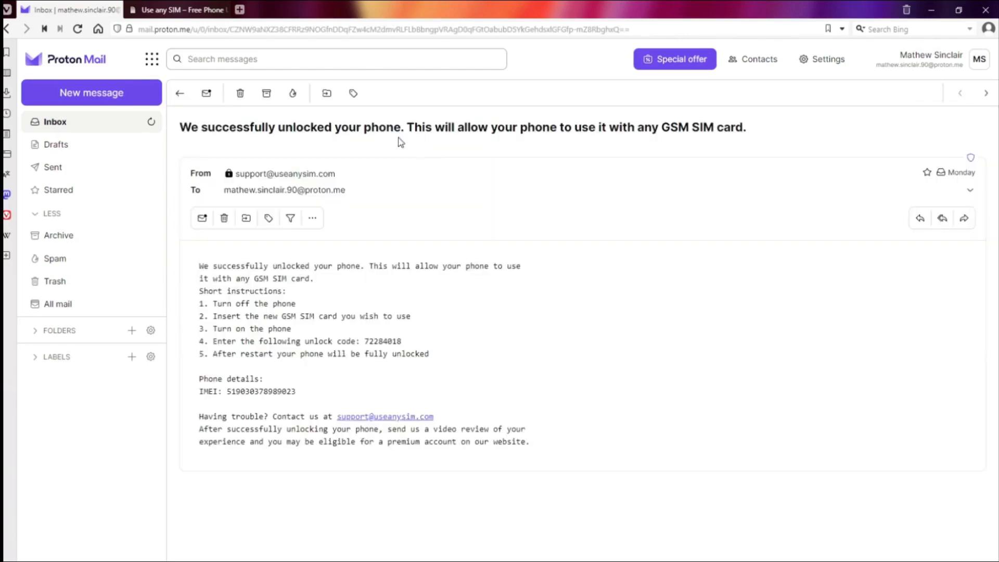
pyautogui.moveTo(349, 293)
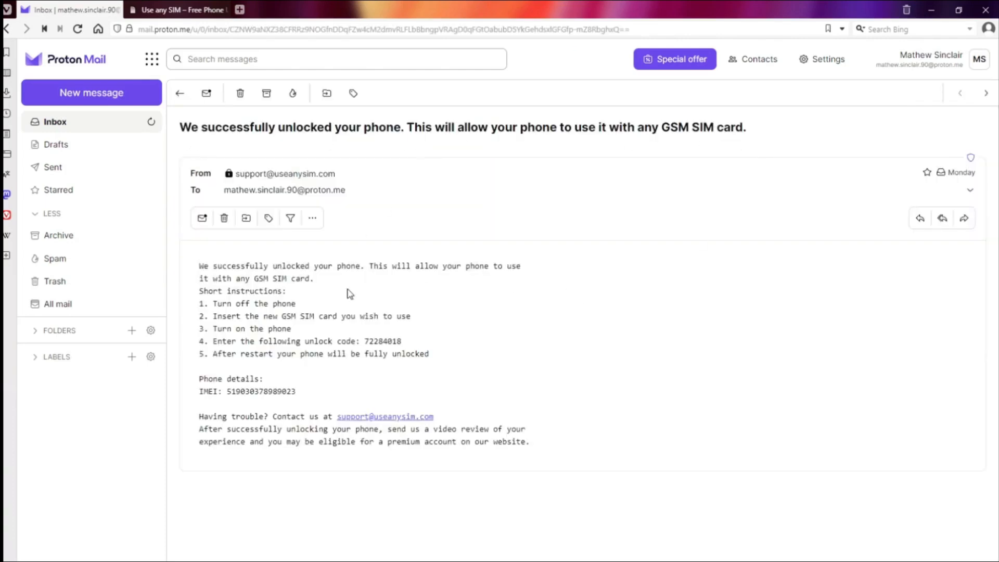